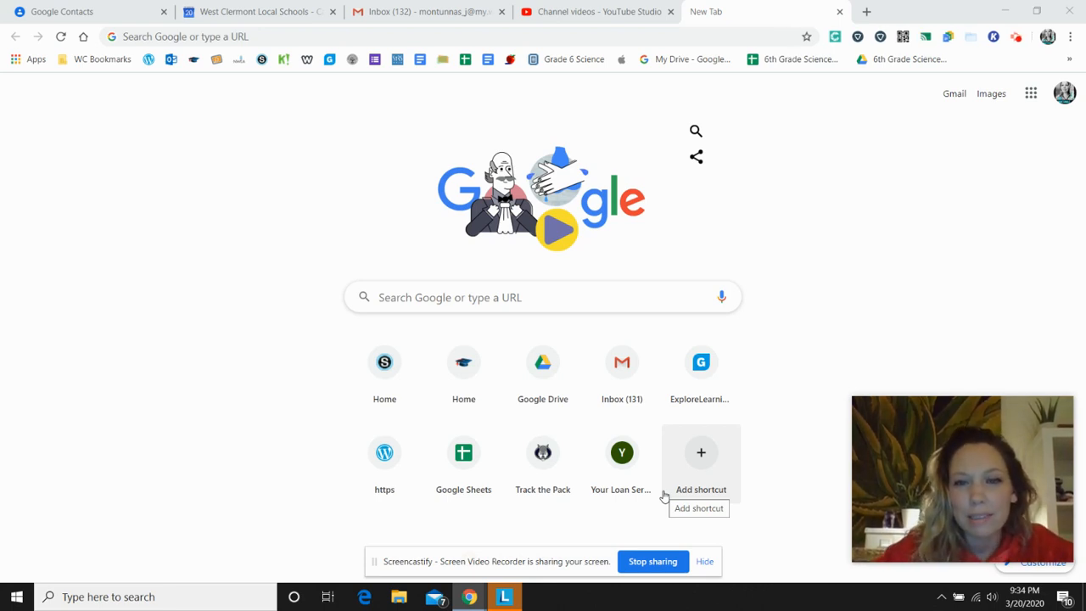
{"action": "mouse_move", "coordinate": [907, 330]}
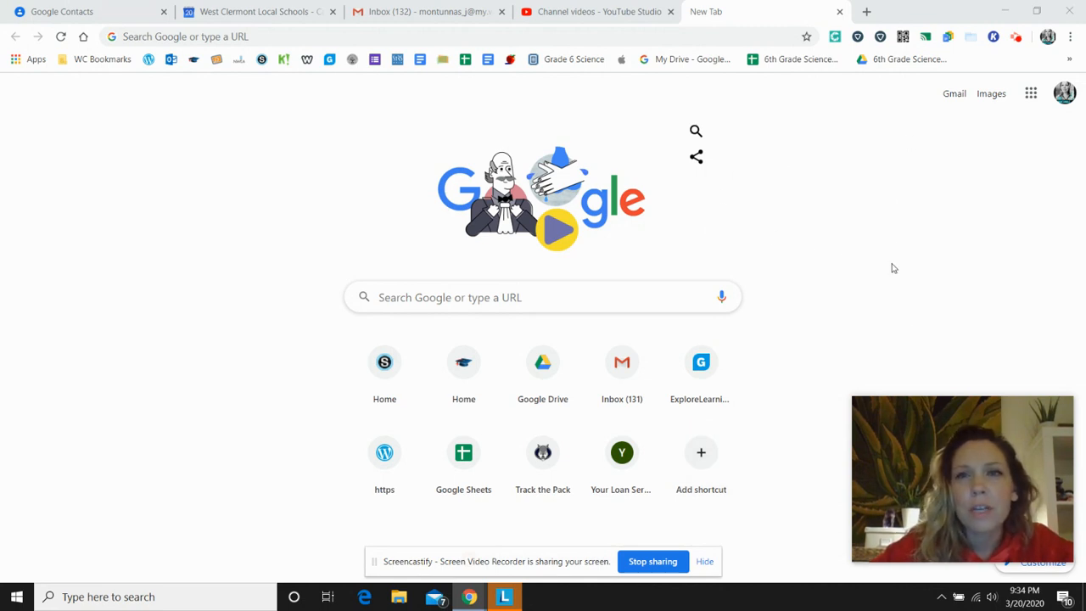
{"action": "mouse_move", "coordinate": [703, 319]}
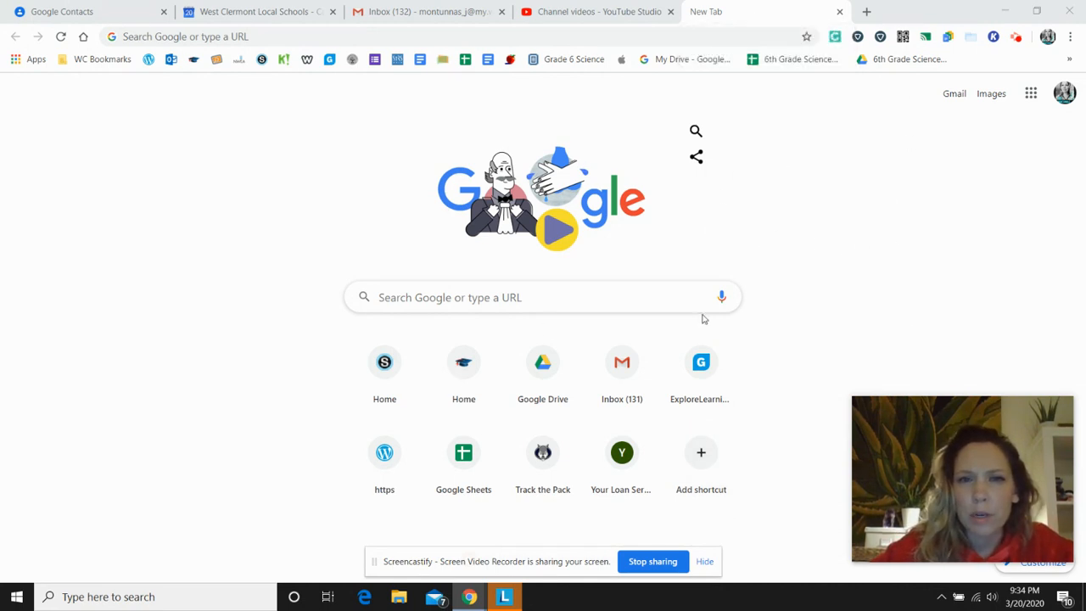
{"action": "mouse_move", "coordinate": [1032, 94]}
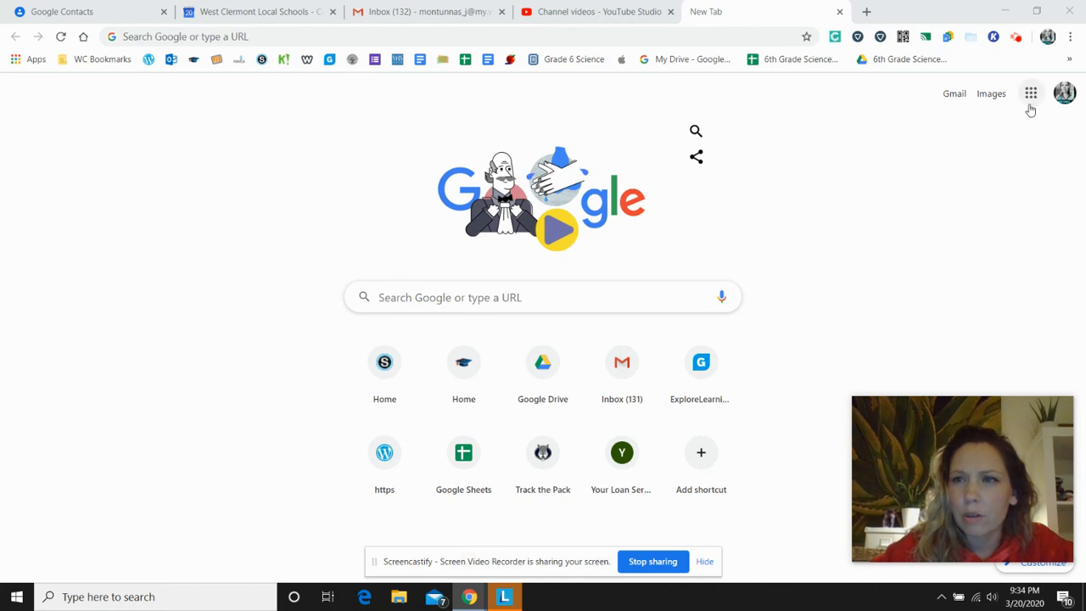
From Calendar, join the Hangouts Meet of the March 23 Team Aleu Student Check in event.
{"action": "left_click", "coordinate": [1031, 91]}
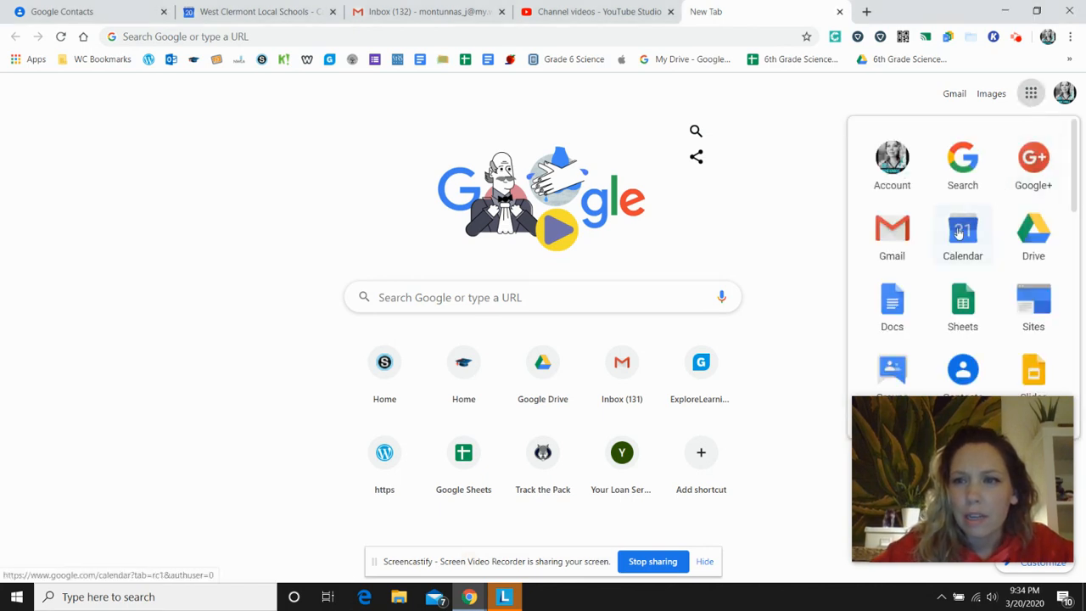
{"action": "left_click", "coordinate": [962, 235]}
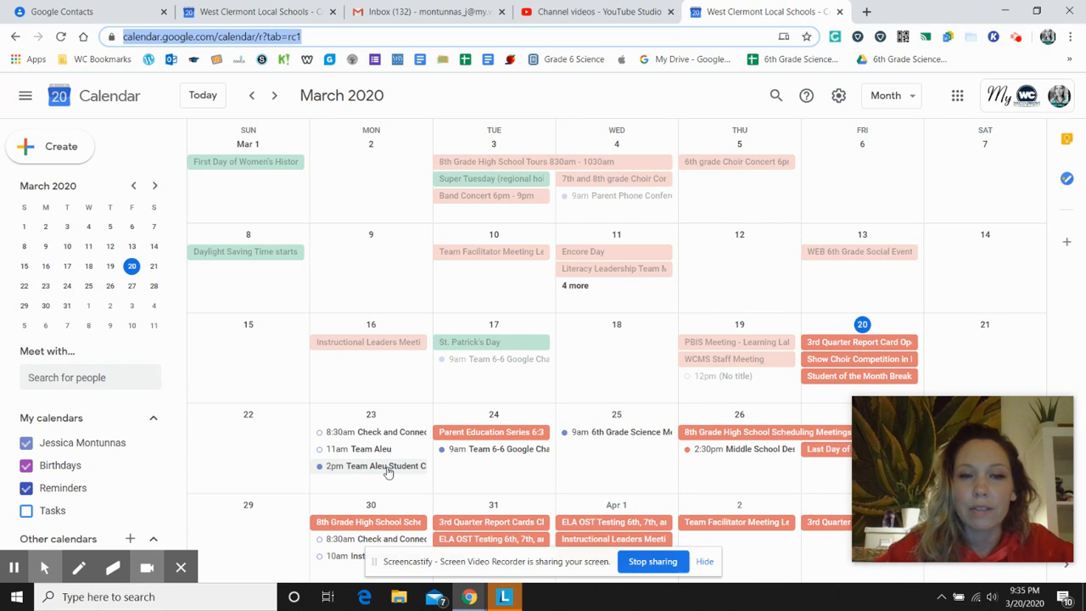
{"action": "left_click", "coordinate": [384, 465]}
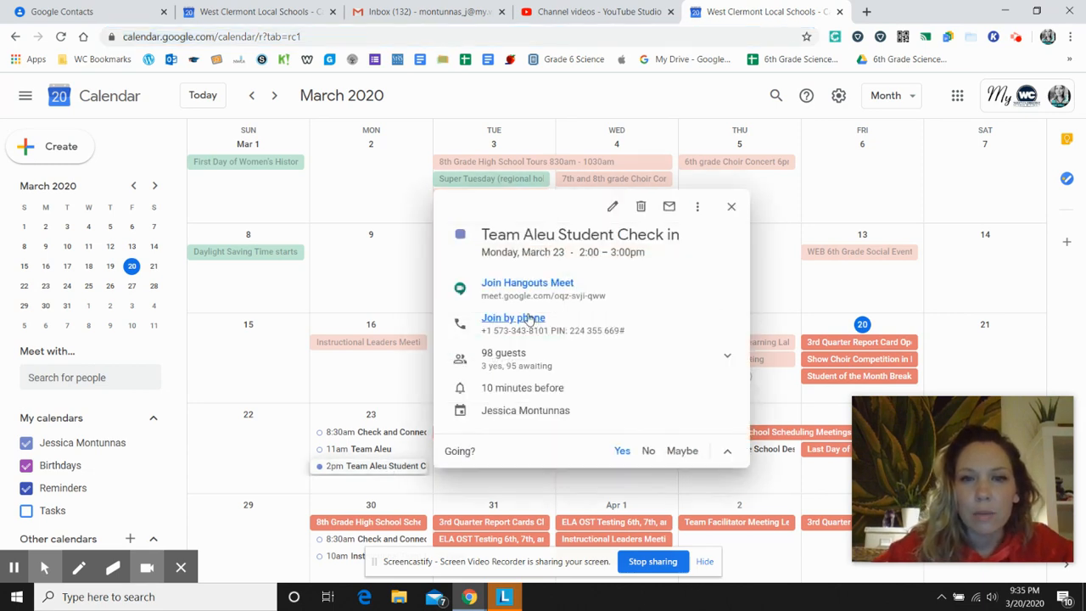
{"action": "left_click", "coordinate": [526, 282]}
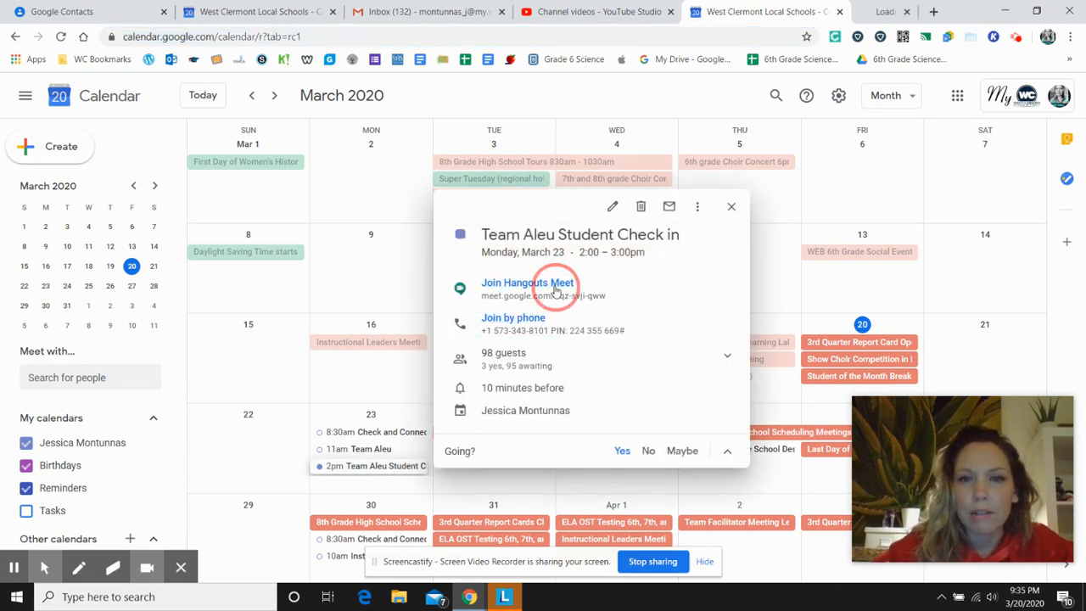
Enter the Team Aleu Student Check in call from the pre-join page with Join now.
{"action": "left_click", "coordinate": [526, 282]}
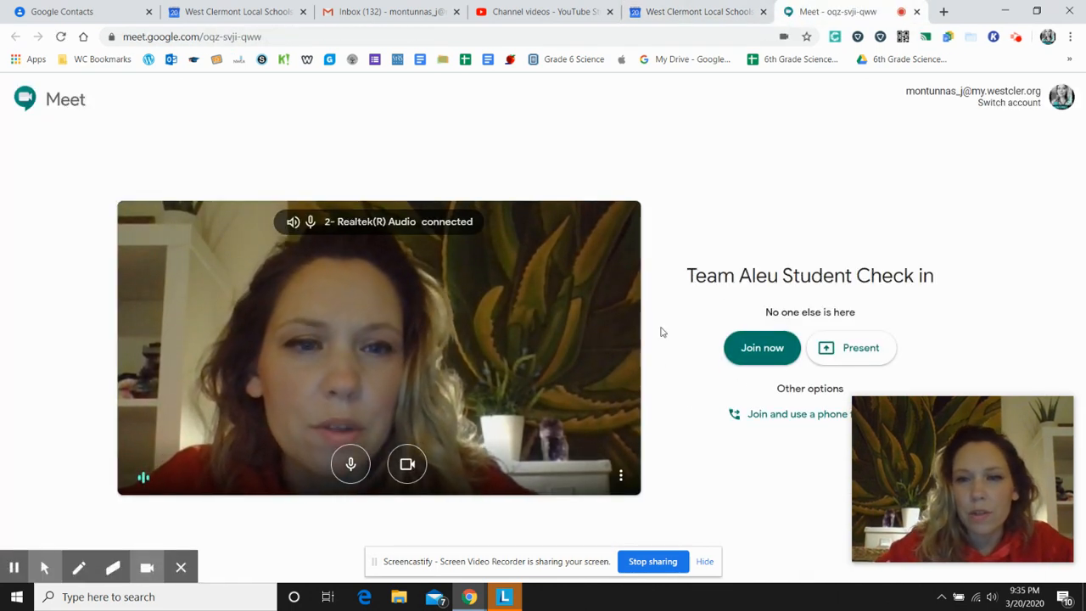
{"action": "left_click", "coordinate": [761, 348]}
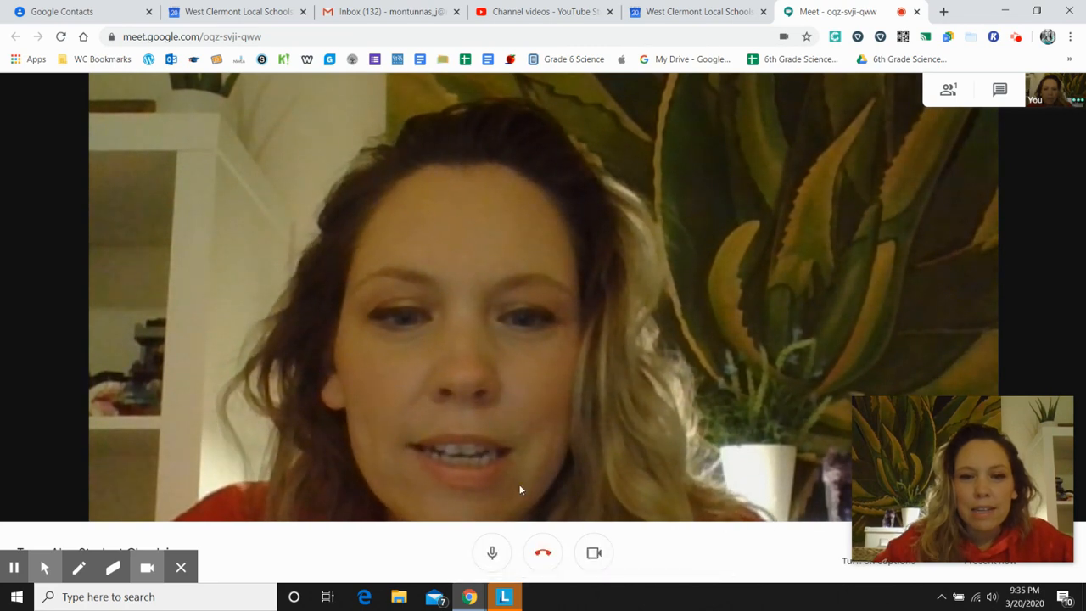
{"action": "mouse_move", "coordinate": [492, 554]}
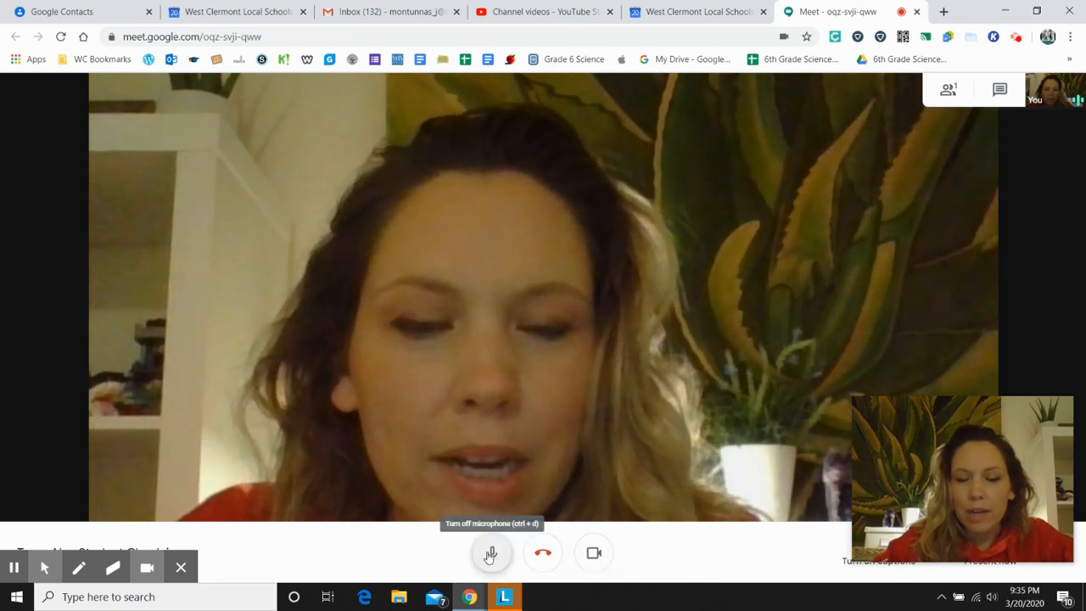
Turn off the microphone, turn the camera back on, then leave the call.
{"action": "left_click", "coordinate": [492, 554]}
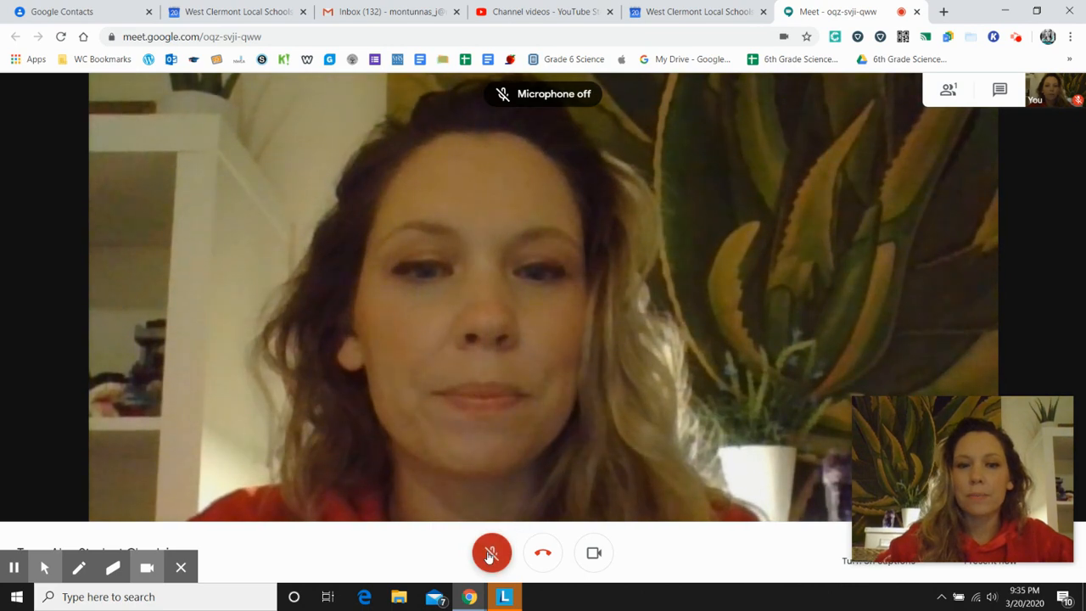
{"action": "mouse_move", "coordinate": [492, 553]}
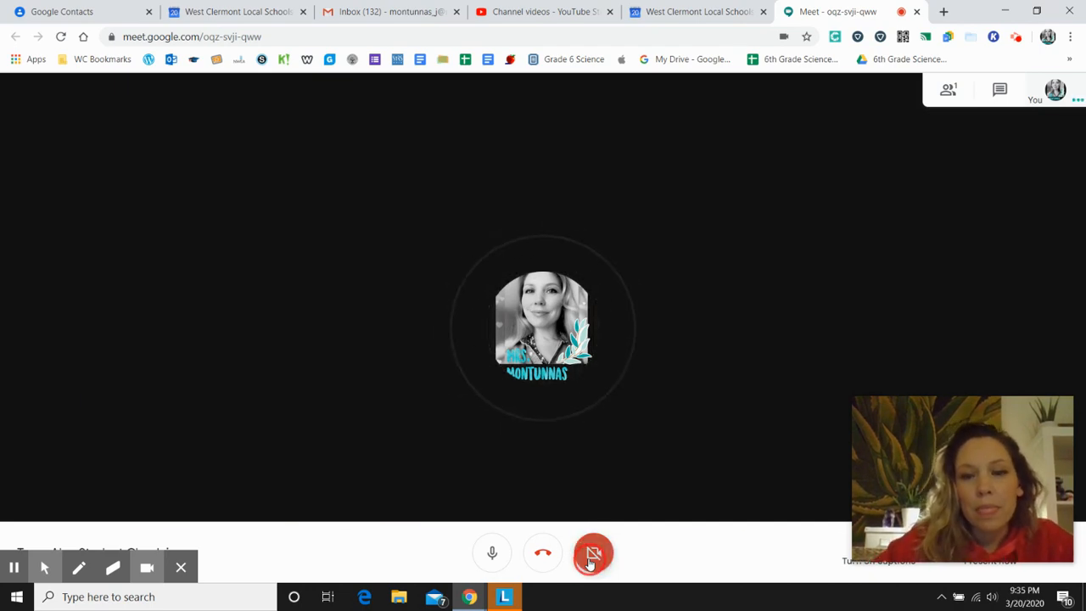
{"action": "left_click", "coordinate": [595, 553]}
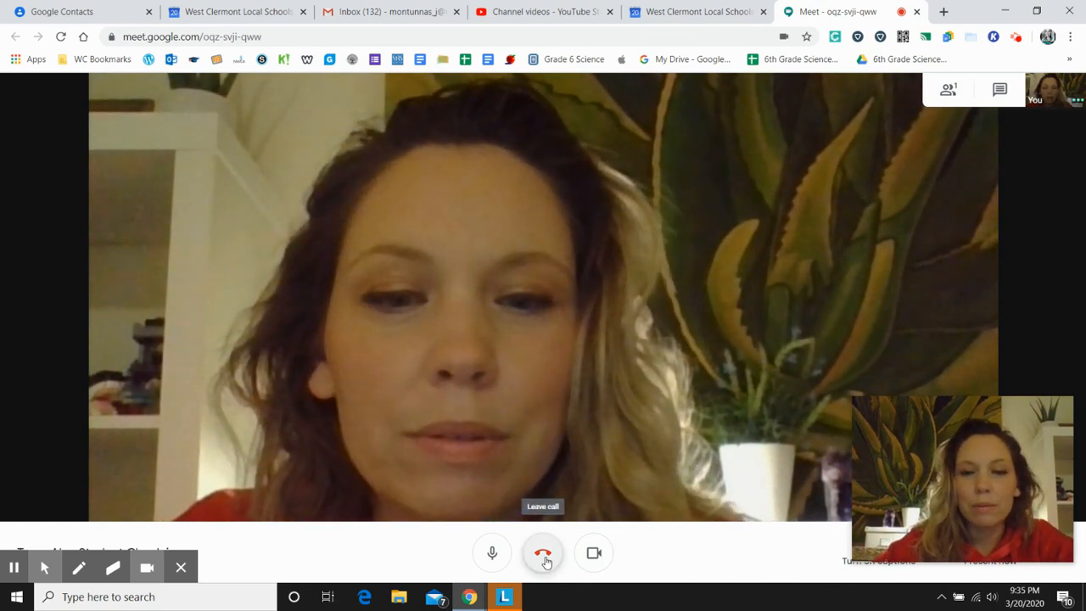
{"action": "left_click", "coordinate": [543, 553]}
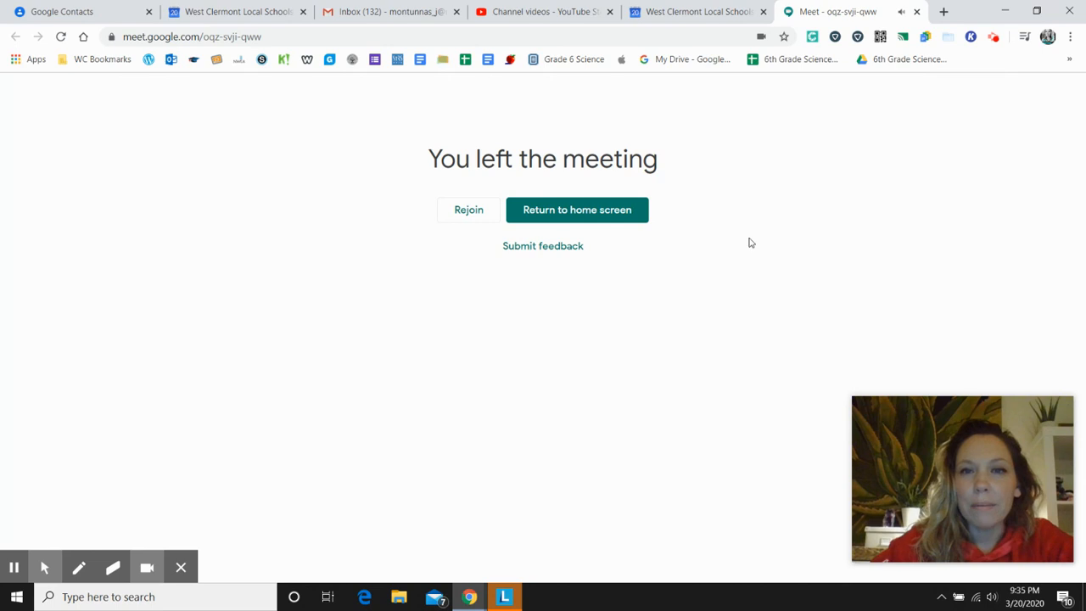
Return to Calendar, close the event details, and bring the Gmail inbox forward.
{"action": "left_click", "coordinate": [696, 10]}
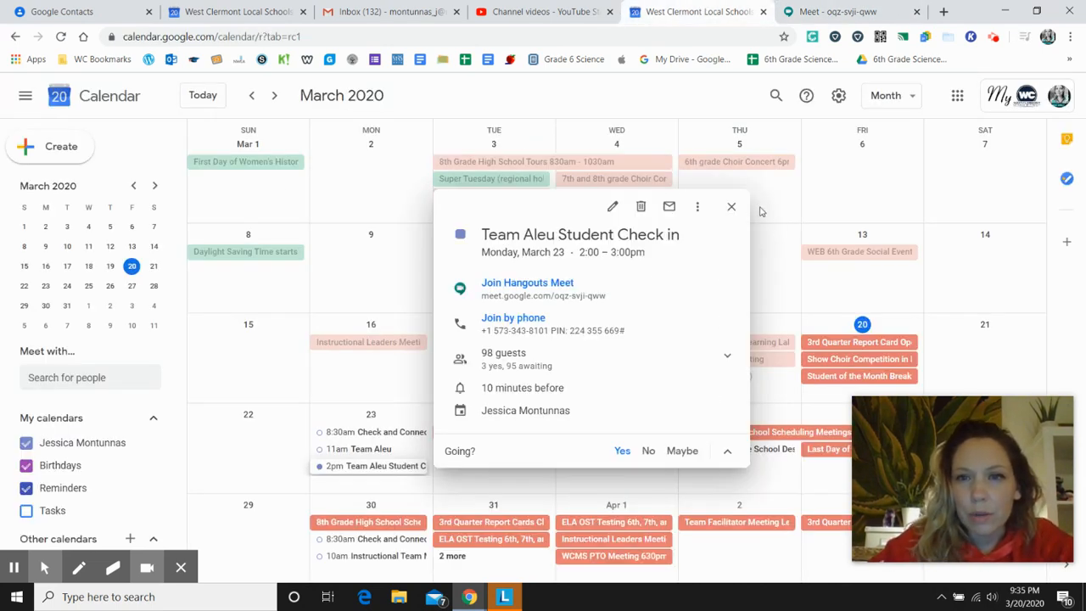
{"action": "left_click", "coordinate": [730, 208]}
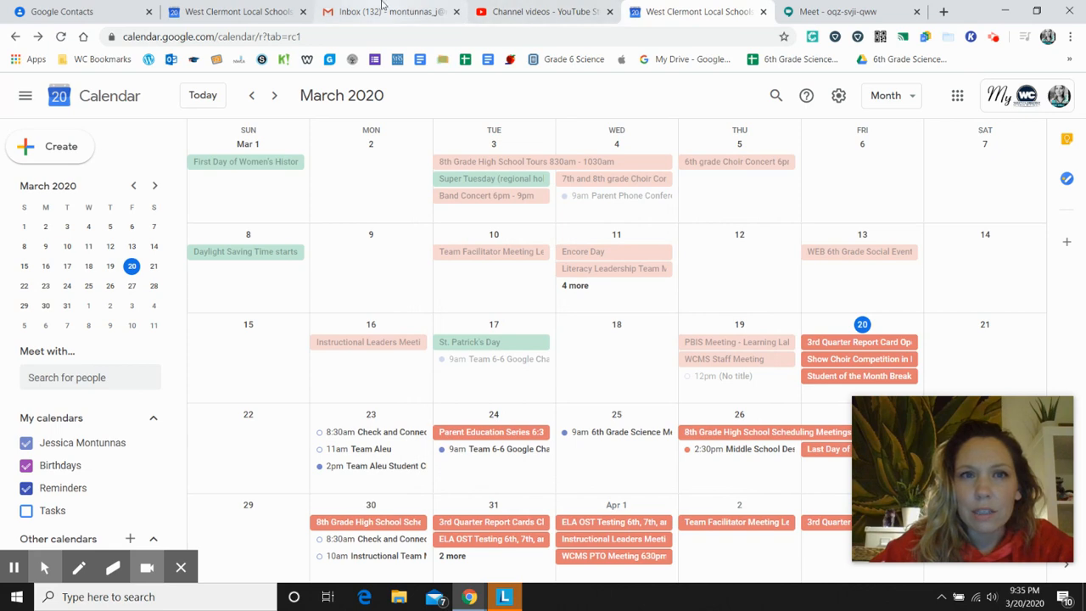
{"action": "left_click", "coordinate": [391, 10]}
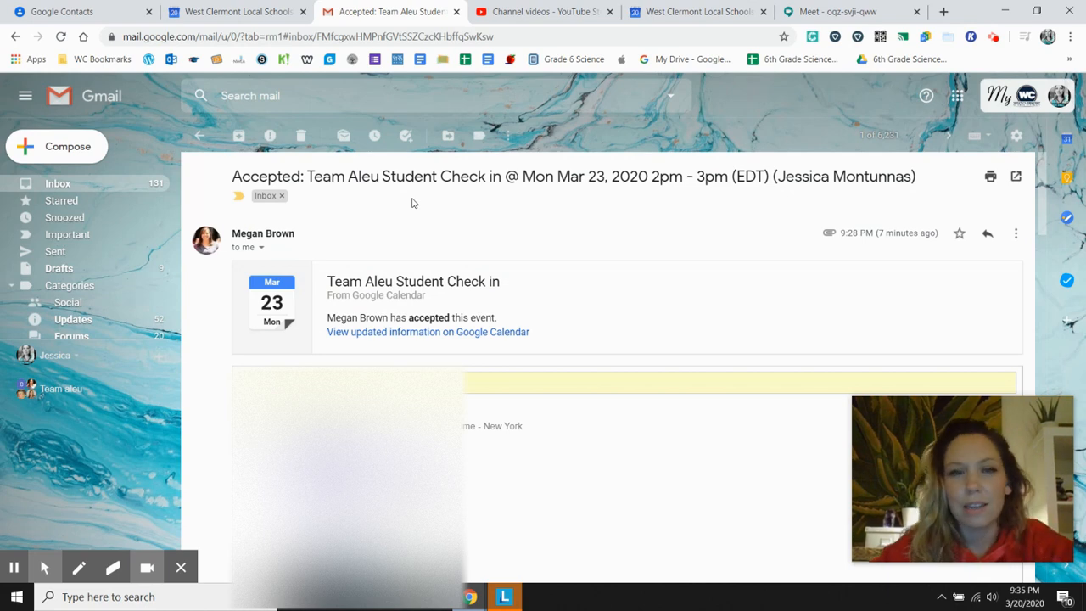
Follow the meet.google.com link under Joining info in the accepted invitation email.
{"action": "scroll", "scroll_direction": "down", "scroll_amount": 3}
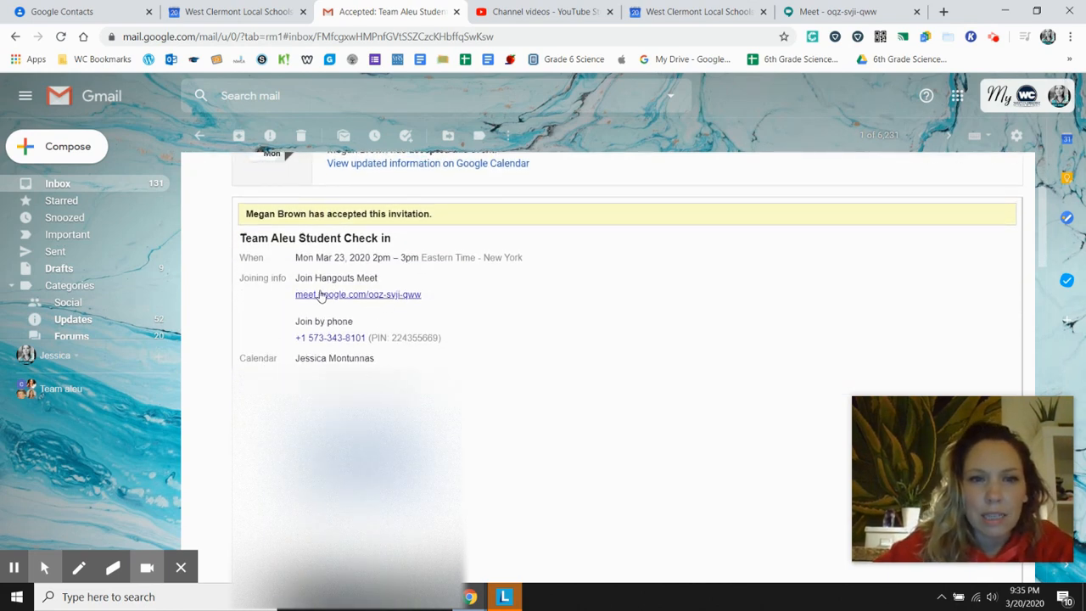
{"action": "double_click", "coordinate": [348, 278]}
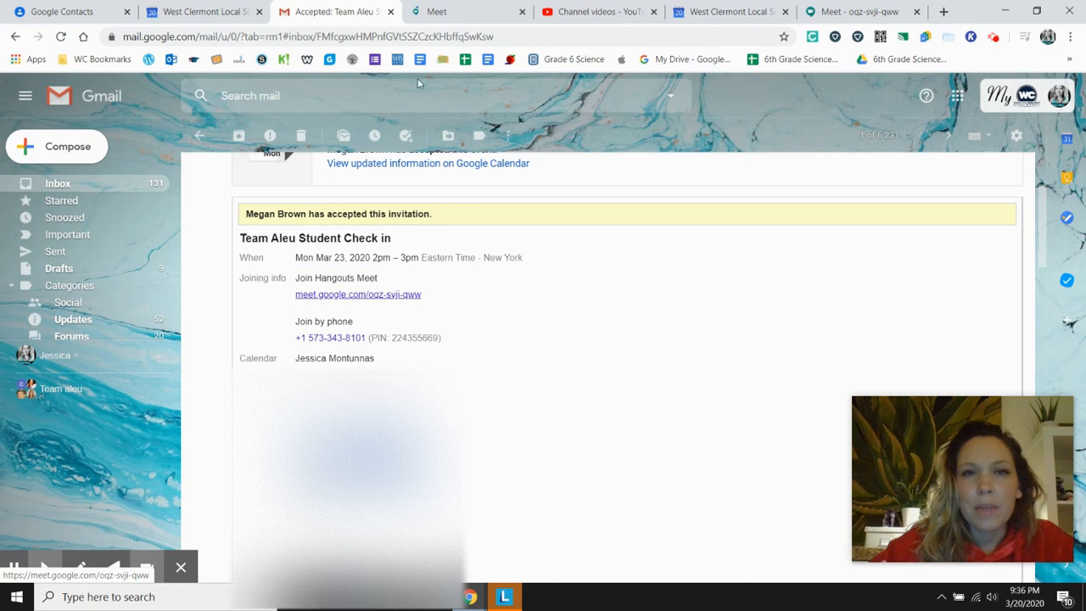
{"action": "left_click", "coordinate": [466, 10]}
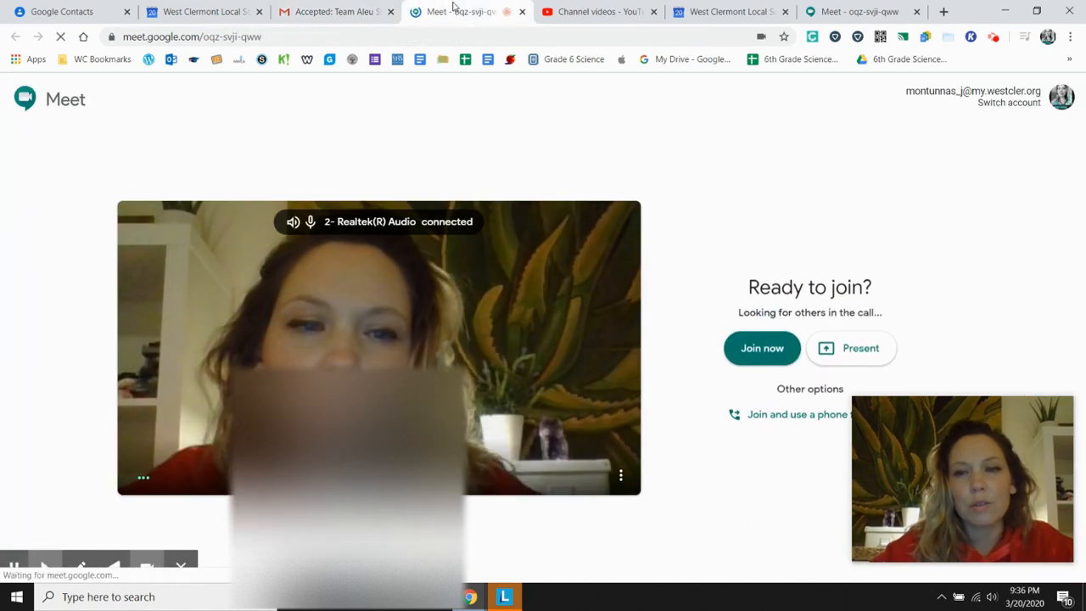
Rejoin the Team Aleu call and toggle the microphone and camera.
{"action": "left_click", "coordinate": [760, 348]}
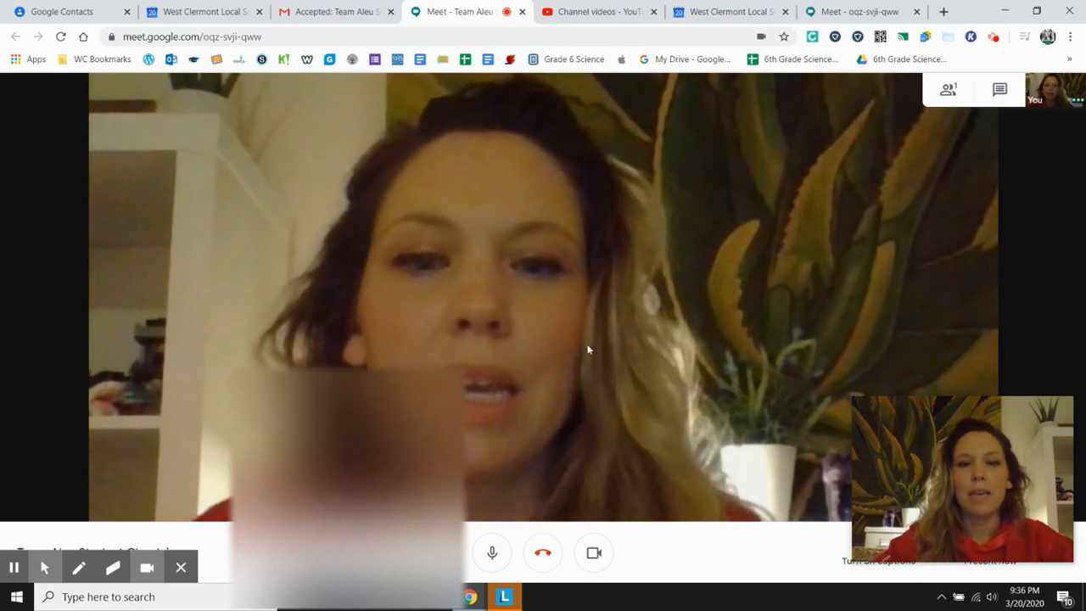
{"action": "left_click", "coordinate": [492, 553]}
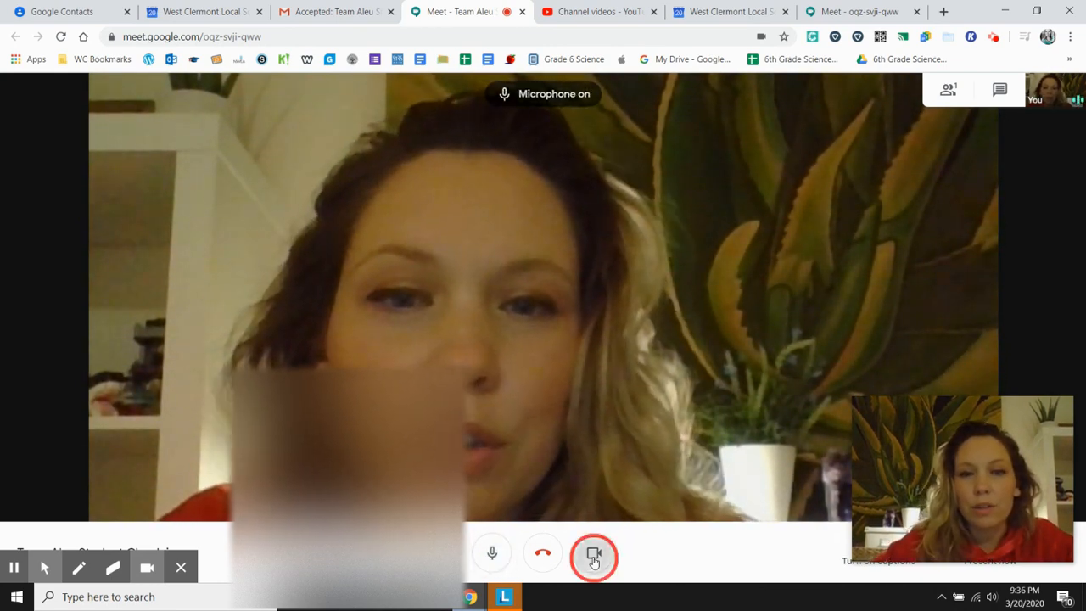
{"action": "left_click", "coordinate": [594, 553]}
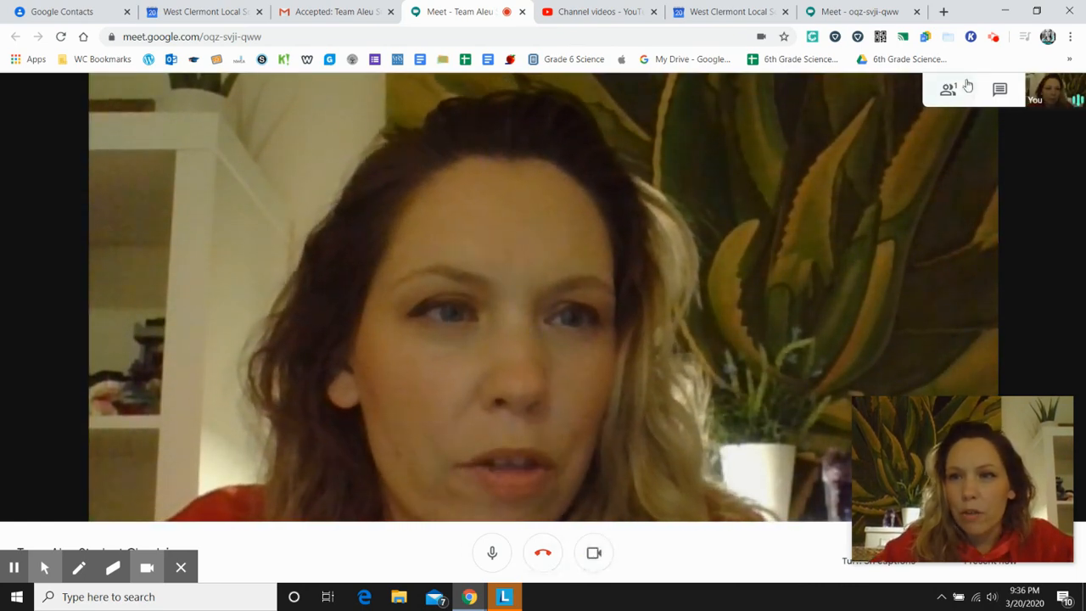
Show the People list with one participant, then the meeting Chat panel.
{"action": "left_click", "coordinate": [947, 88]}
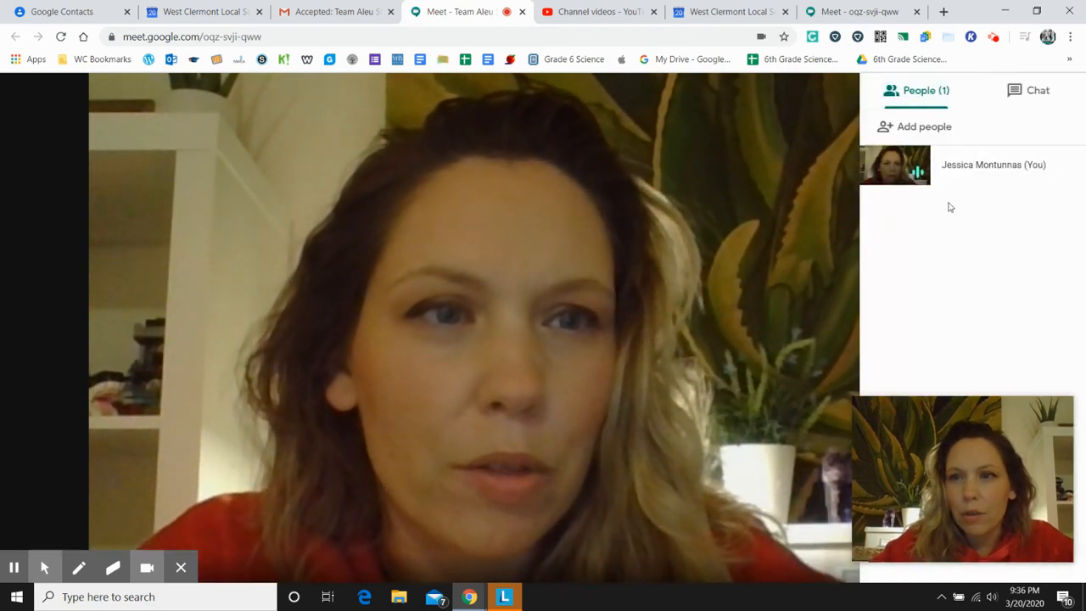
{"action": "left_click", "coordinate": [1037, 91]}
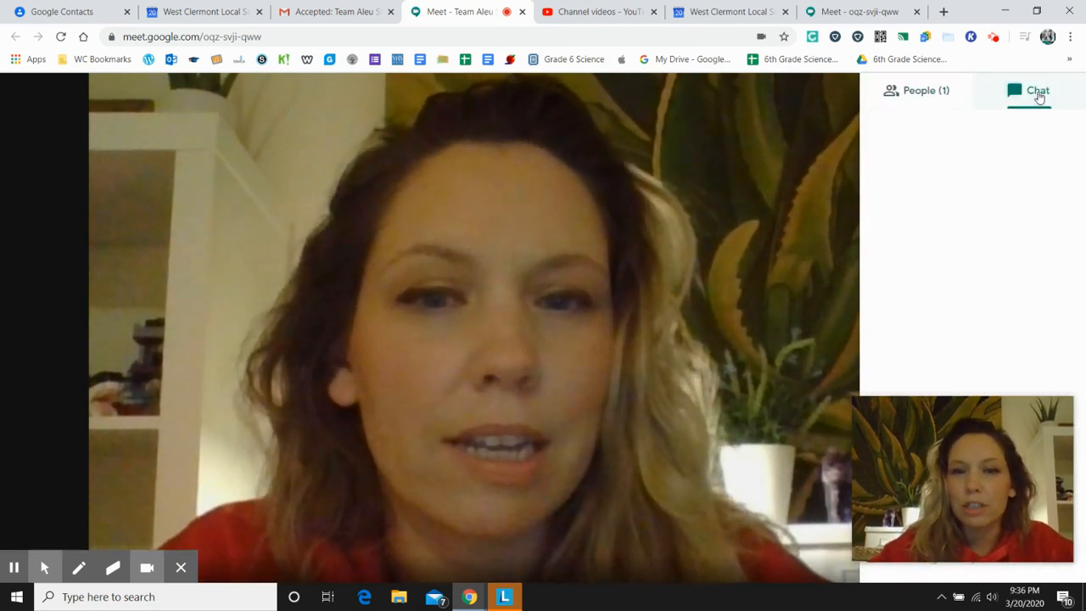